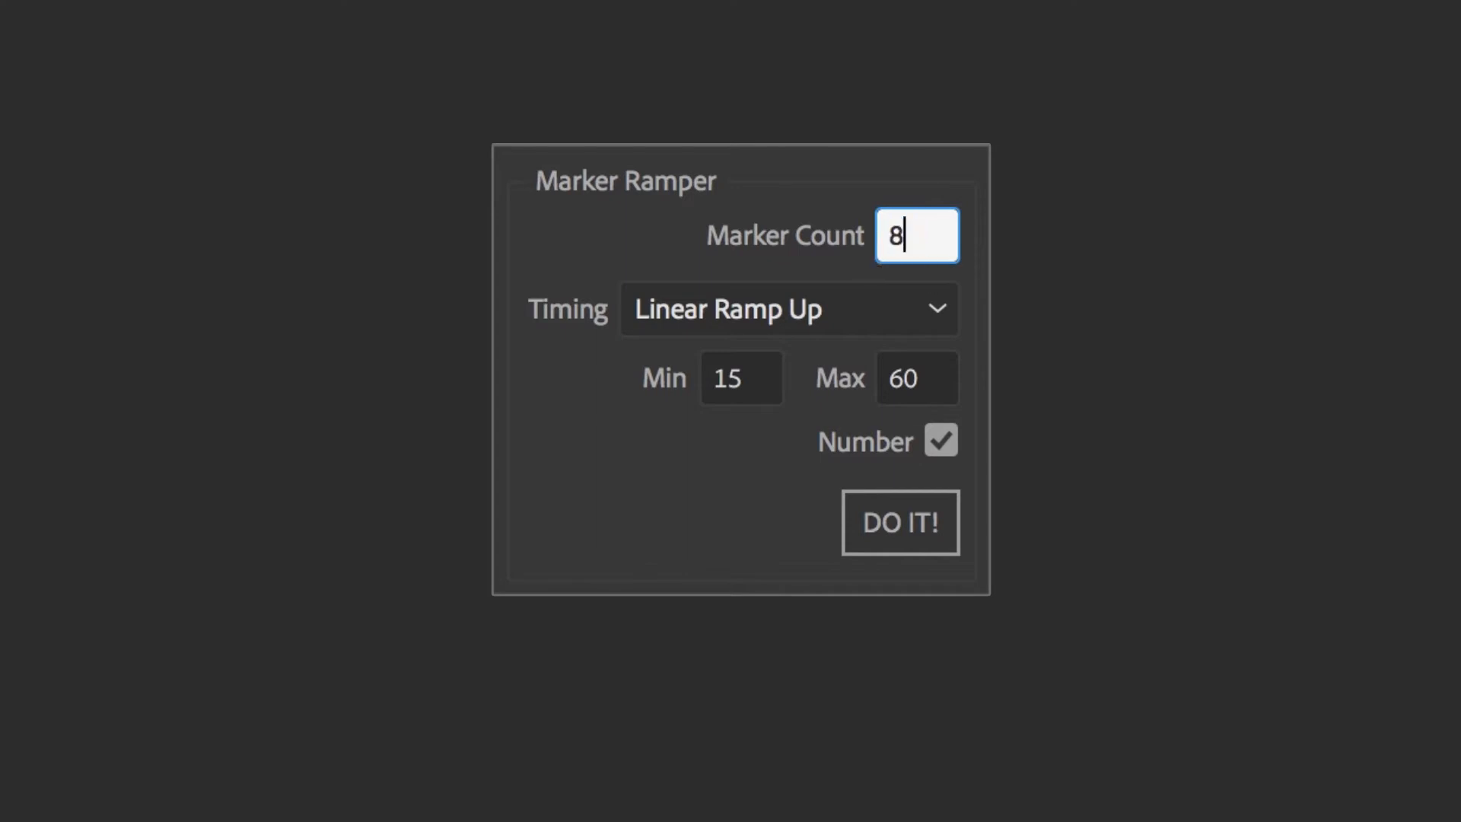
# Enter 80 as the Marker Ramper's marker count, keeping Linear Ramp Up timing
pyautogui.write('0')
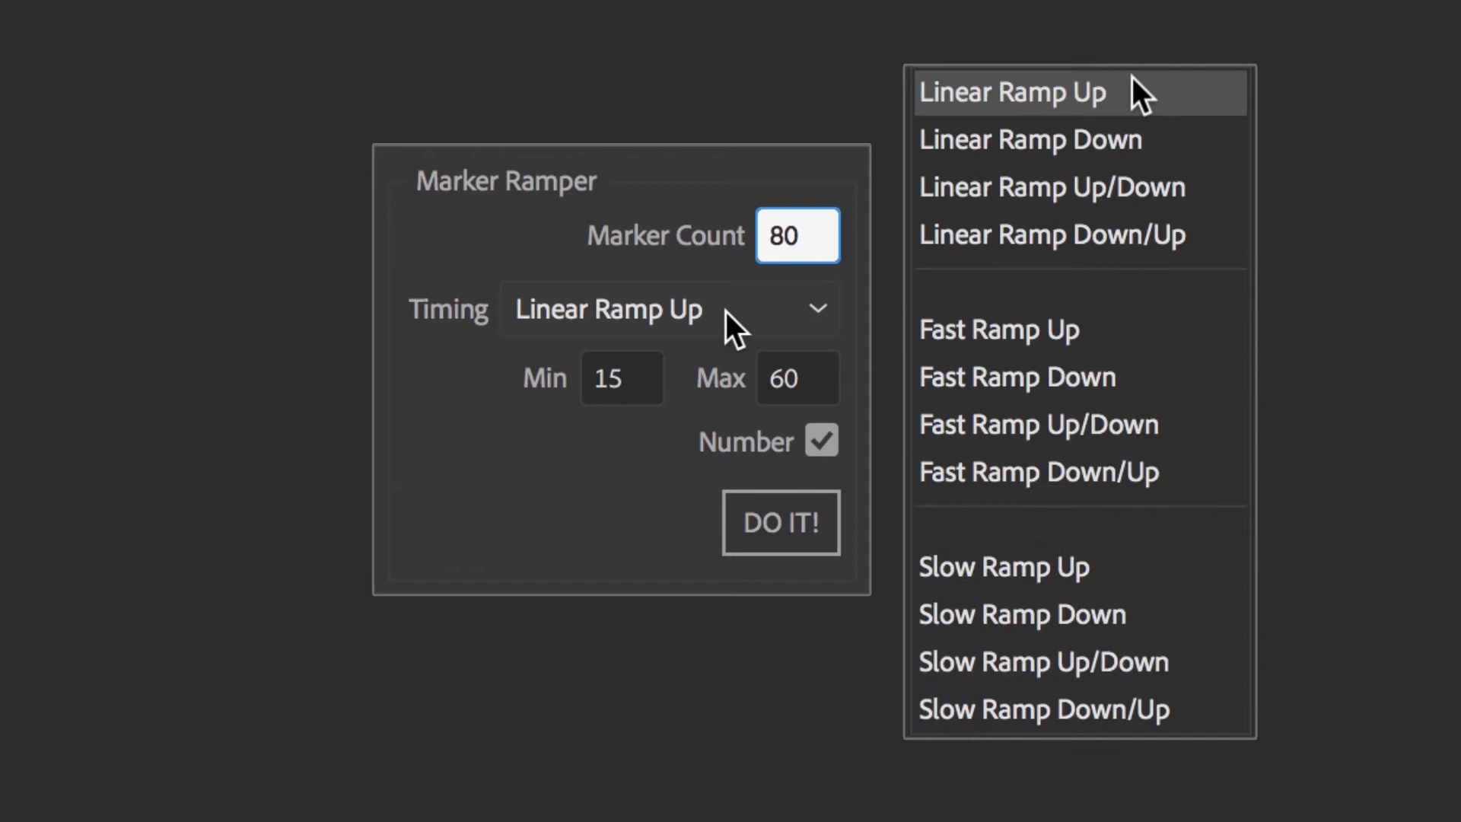
pyautogui.moveTo(1094, 274)
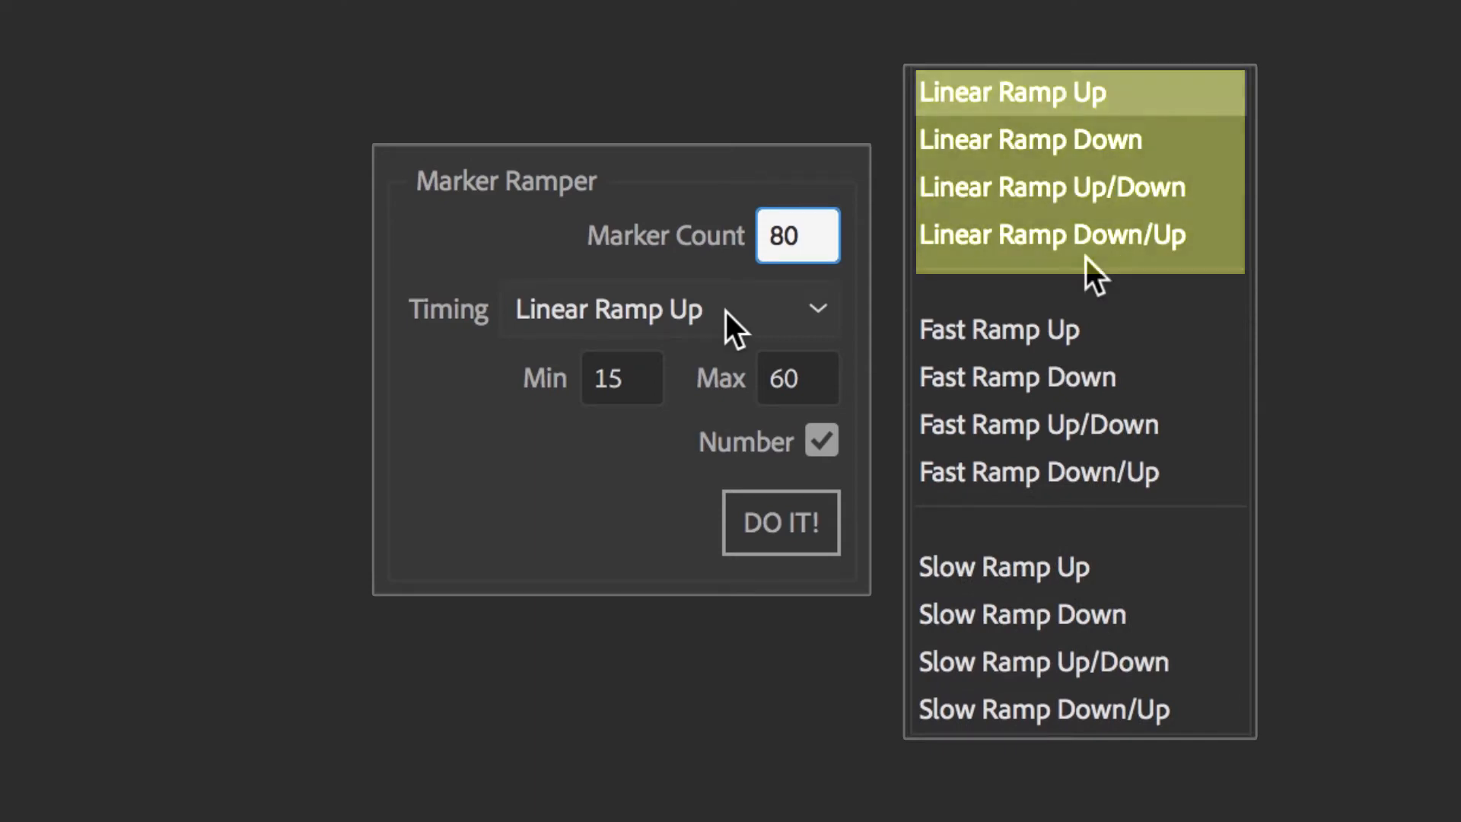
pyautogui.moveTo(1029, 474)
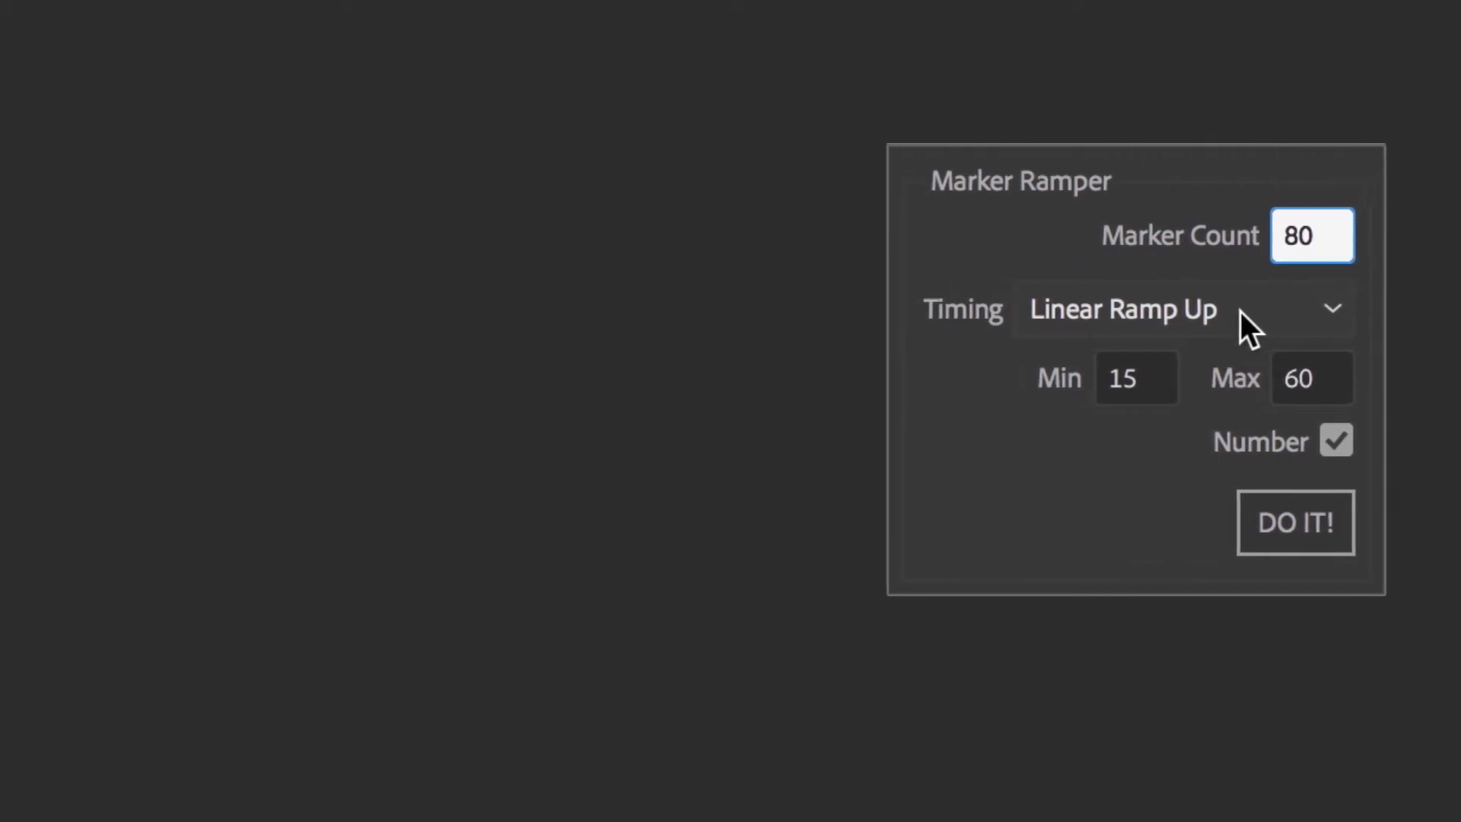
# Run Marker Ramper with Fast Ramp Up/Down timing, min 3, max 20, on Comp 2's layer
pyautogui.click(1294, 522)
pyautogui.write('20')
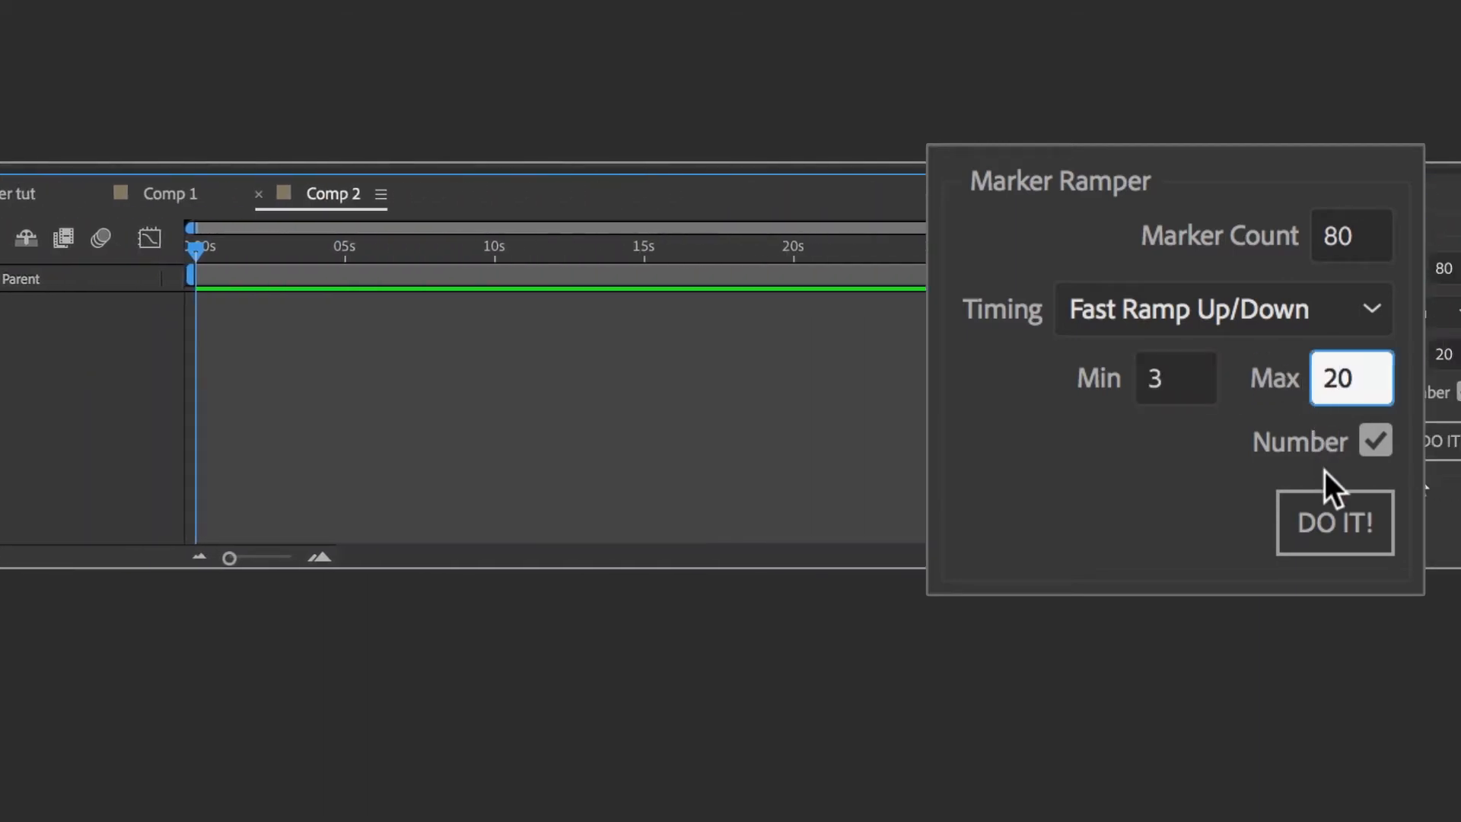
pyautogui.click(1333, 522)
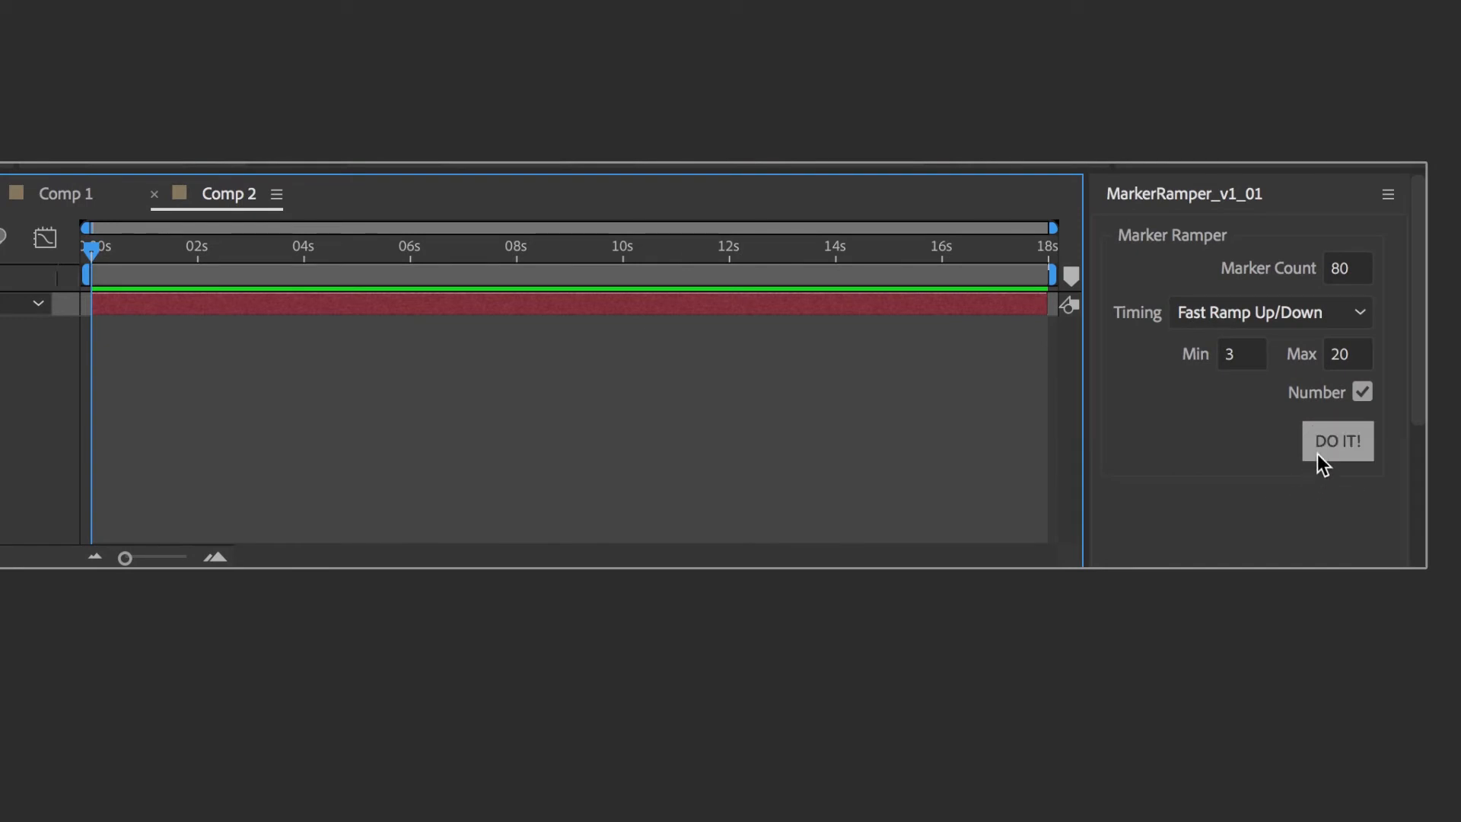
pyautogui.click(1336, 439)
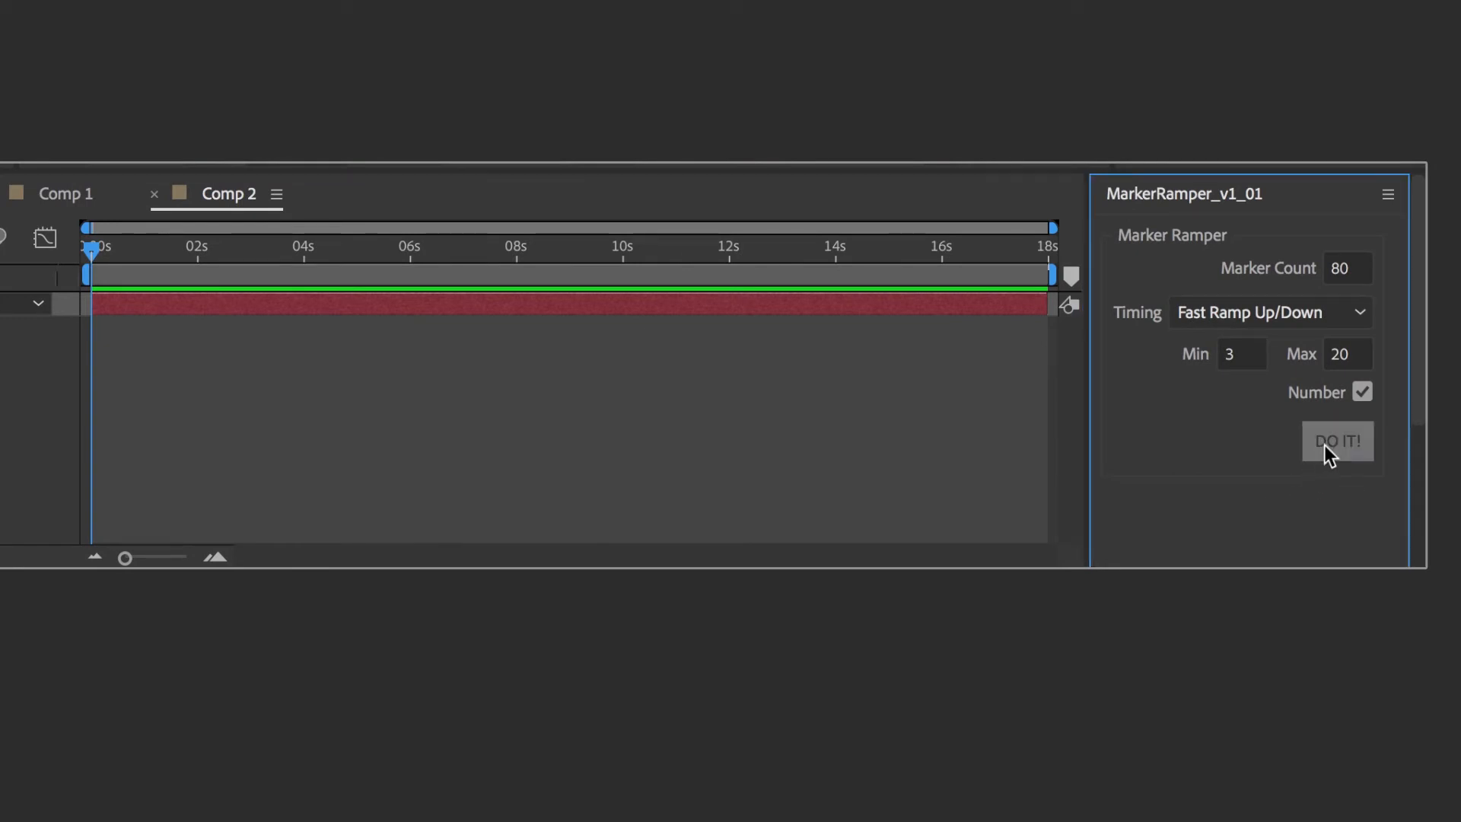
pyautogui.click(1336, 441)
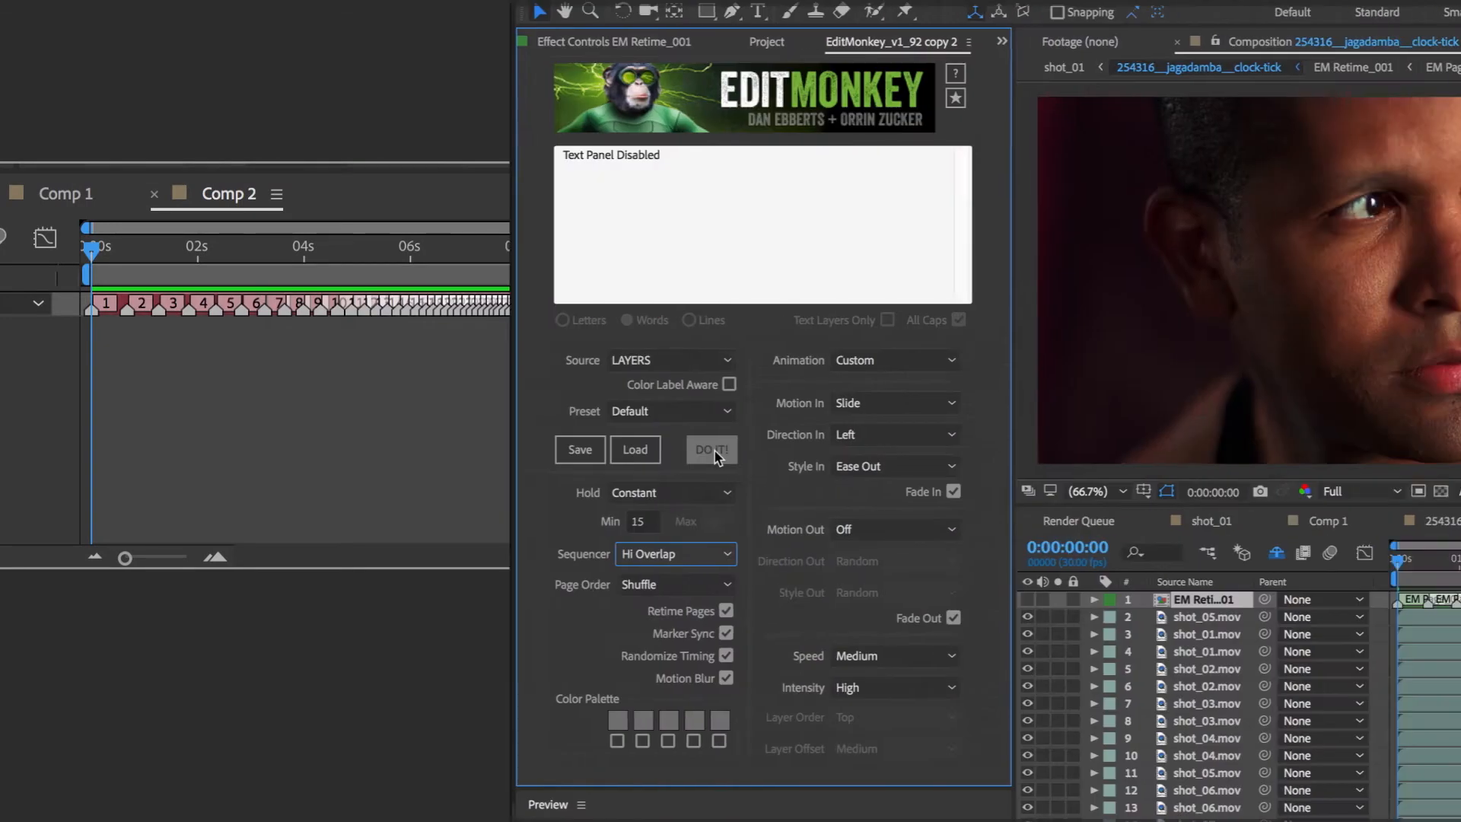
# Run EditMonkey with Source Layers, Sequencer Hi Overlap and Marker Sync to create EM Retime layers
pyautogui.click(711, 449)
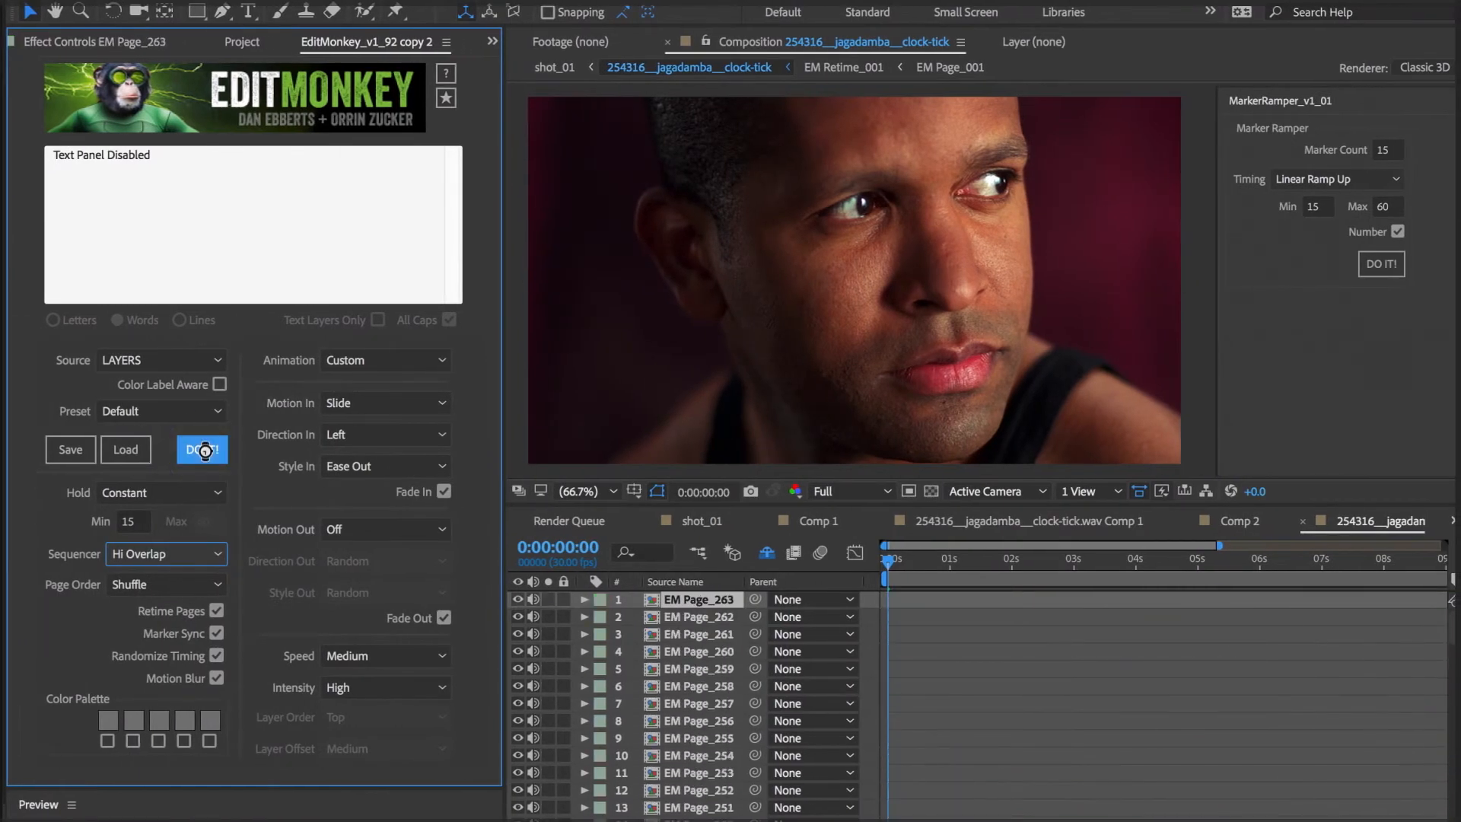
pyautogui.click(200, 449)
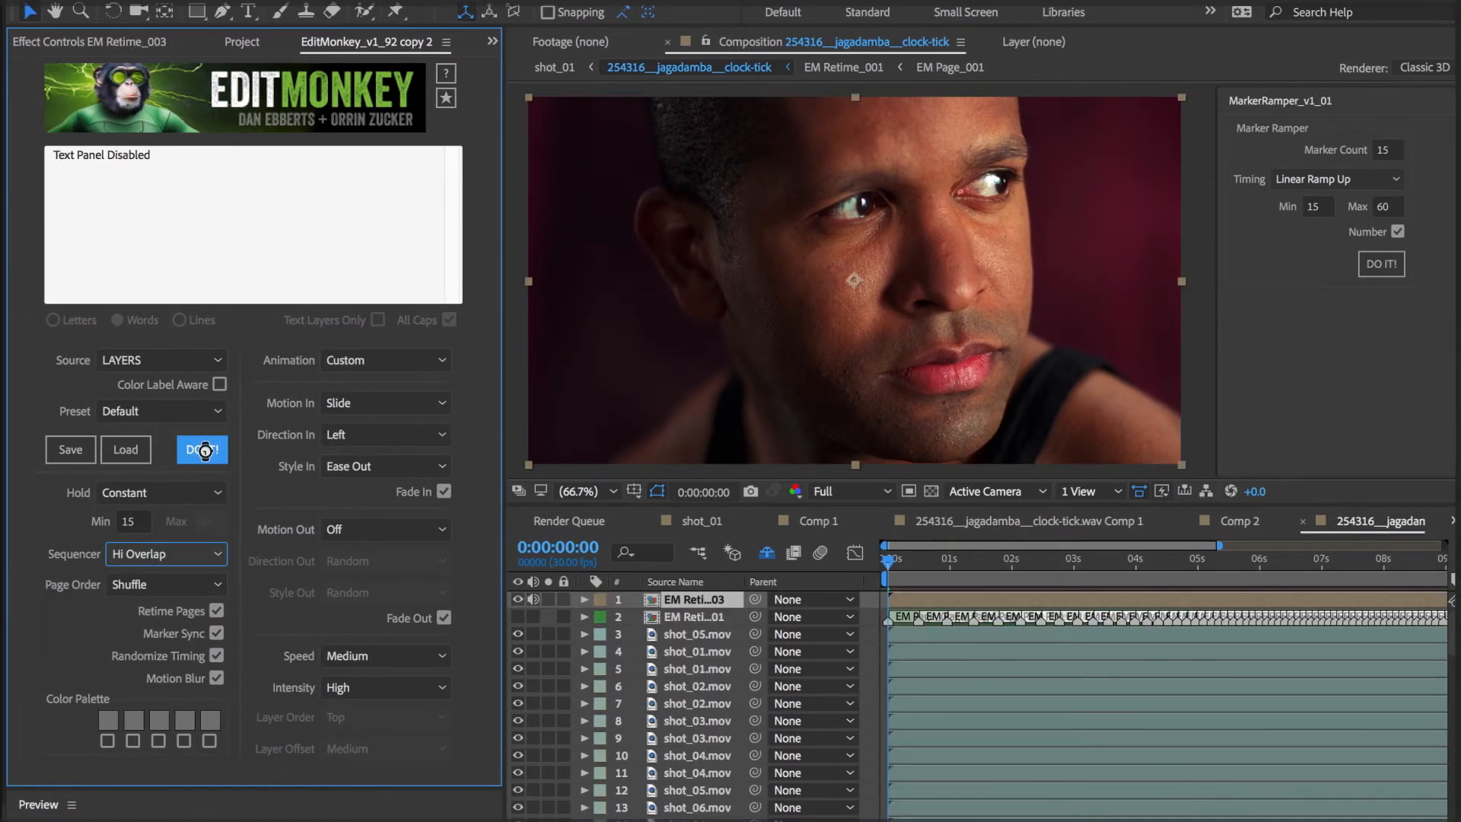
pyautogui.click(201, 450)
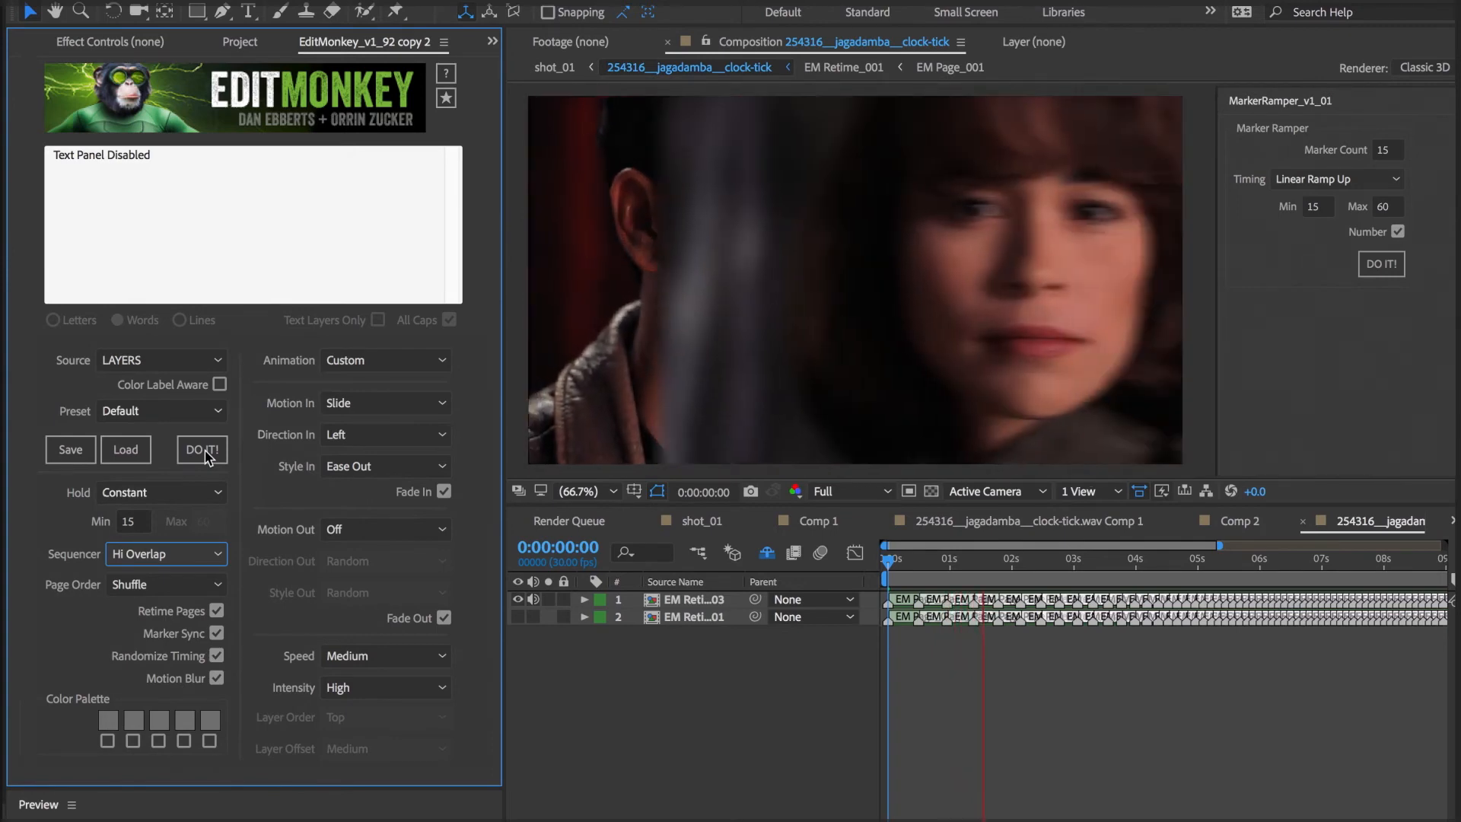